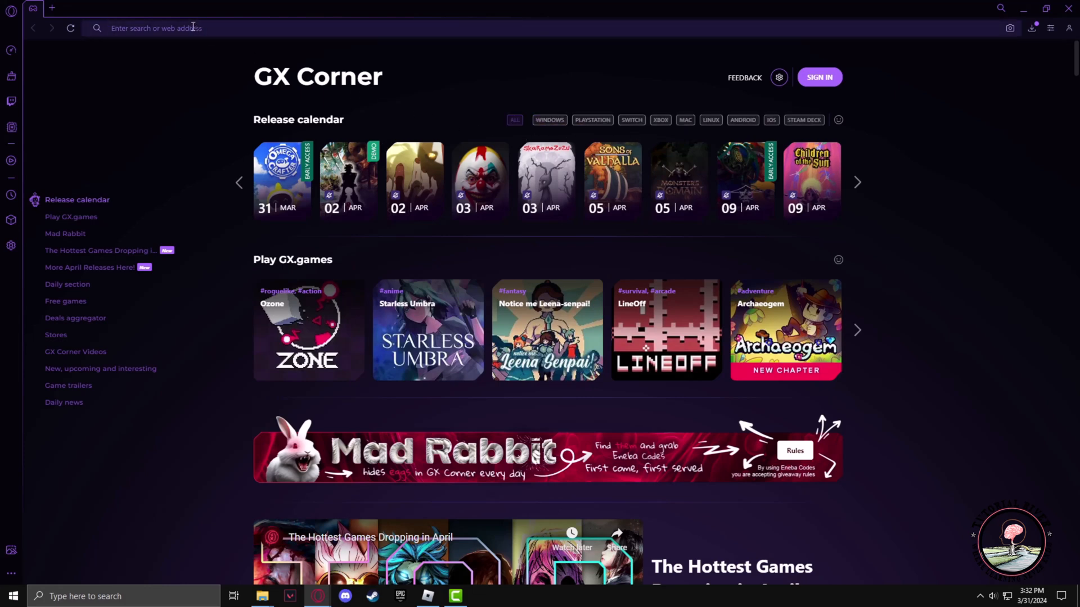
Step: Search Google for 'voice mod' from the Opera GX address bar suggestion
{"action": "type", "text": "voice mod"}
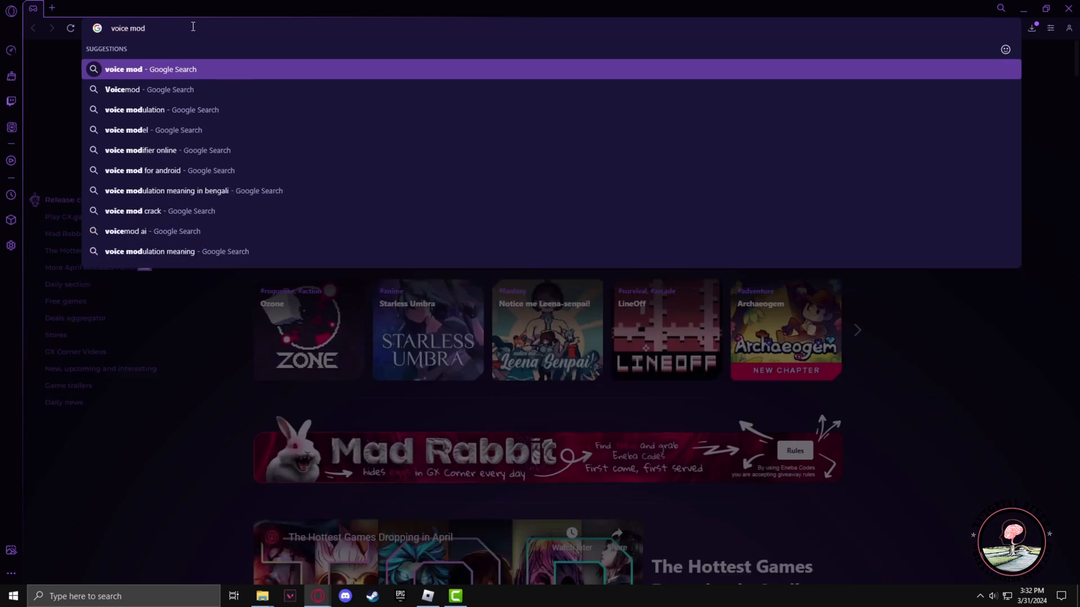
{"action": "mouse_move", "coordinate": [121, 105]}
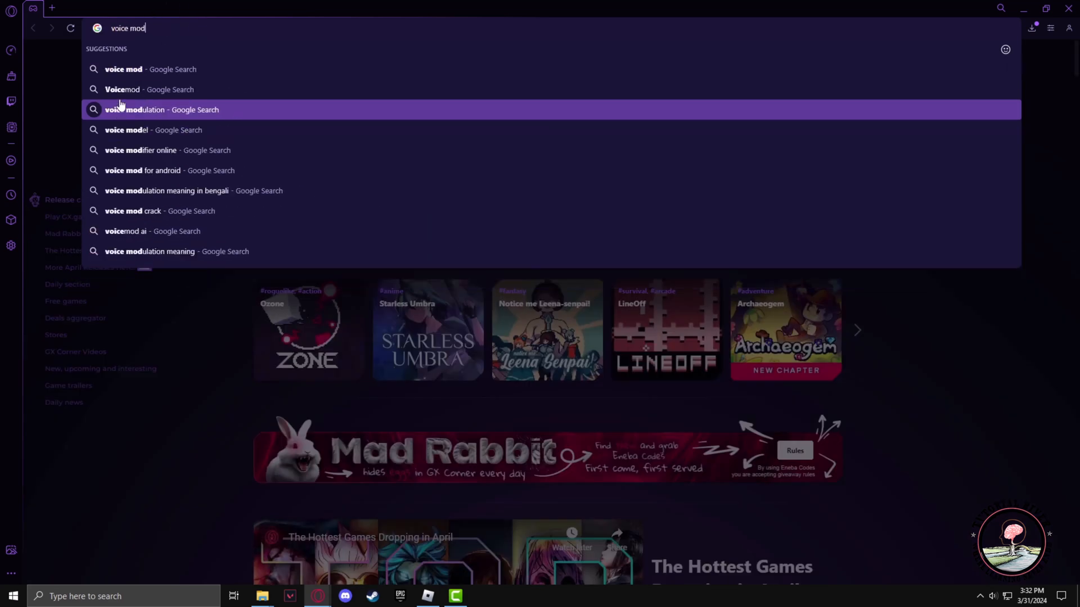
{"action": "left_click", "coordinate": [122, 89]}
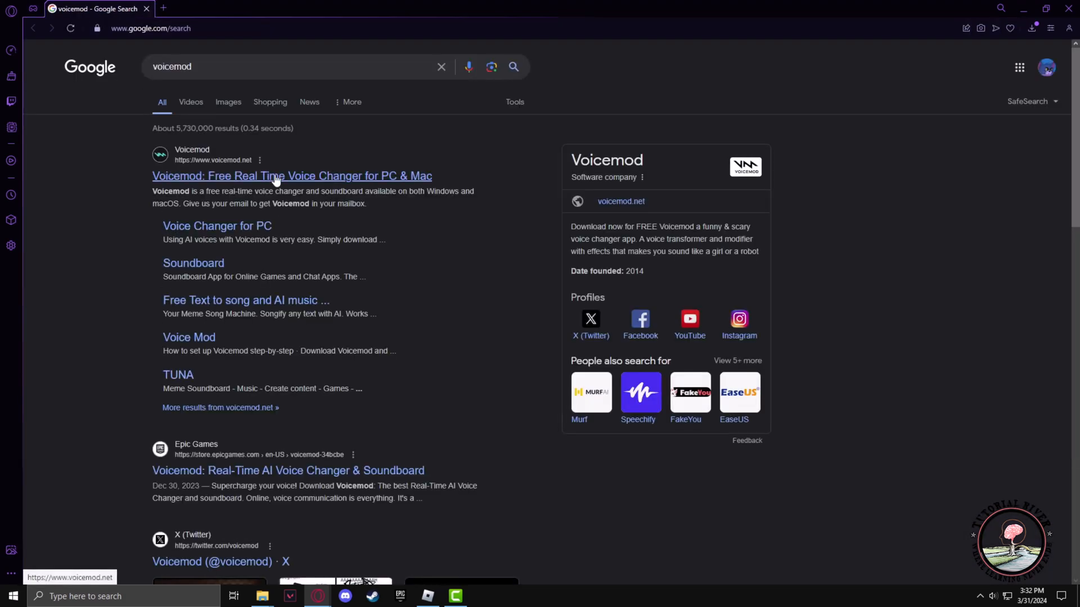
Step: Open voicemod.net from the results and request the free Voicemod download
{"action": "left_click", "coordinate": [276, 176]}
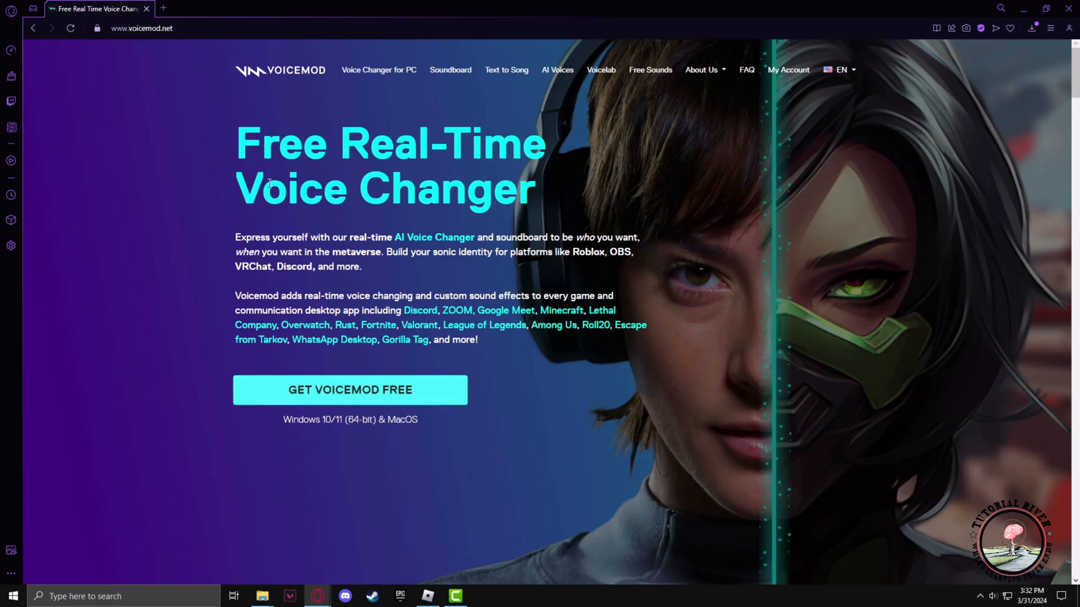
{"action": "left_click", "coordinate": [367, 390]}
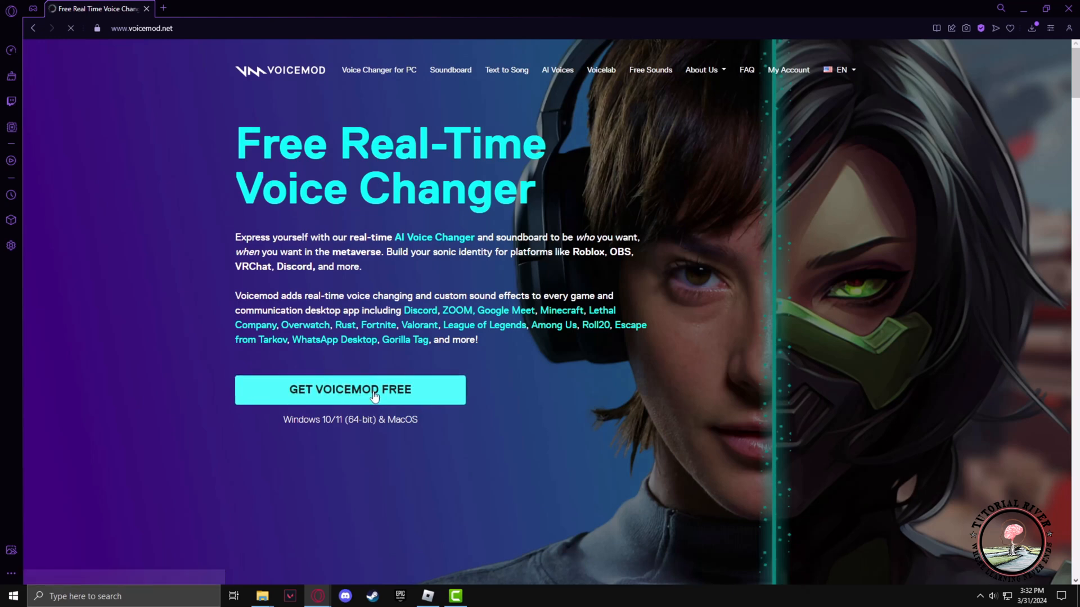
{"action": "left_click", "coordinate": [350, 389]}
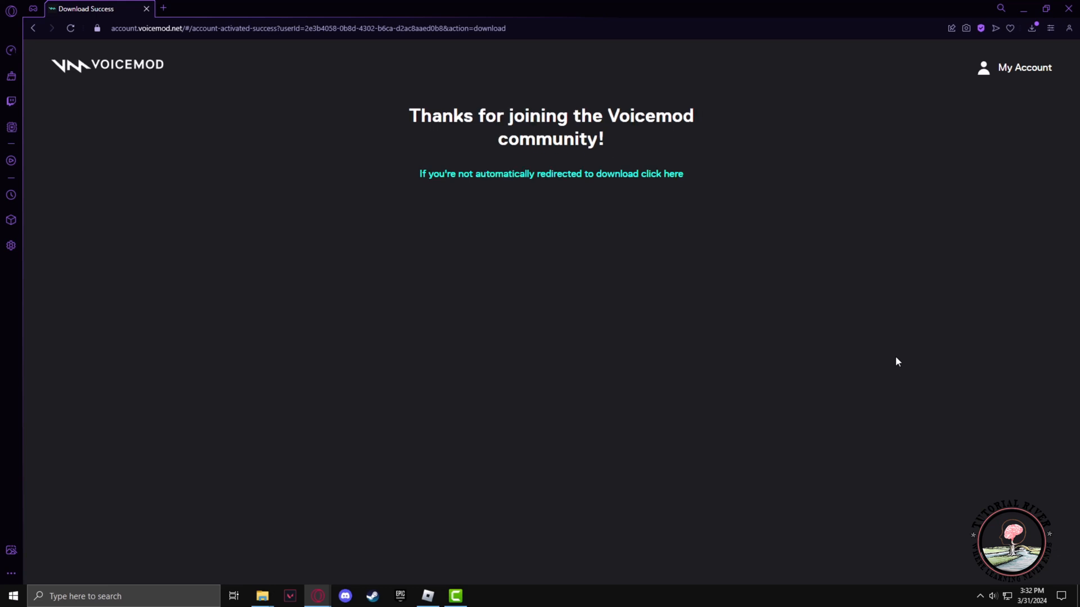
Step: Save VoicemodInstaller_0.6.20.exe into the Downloads folder
{"action": "left_click", "coordinate": [551, 174]}
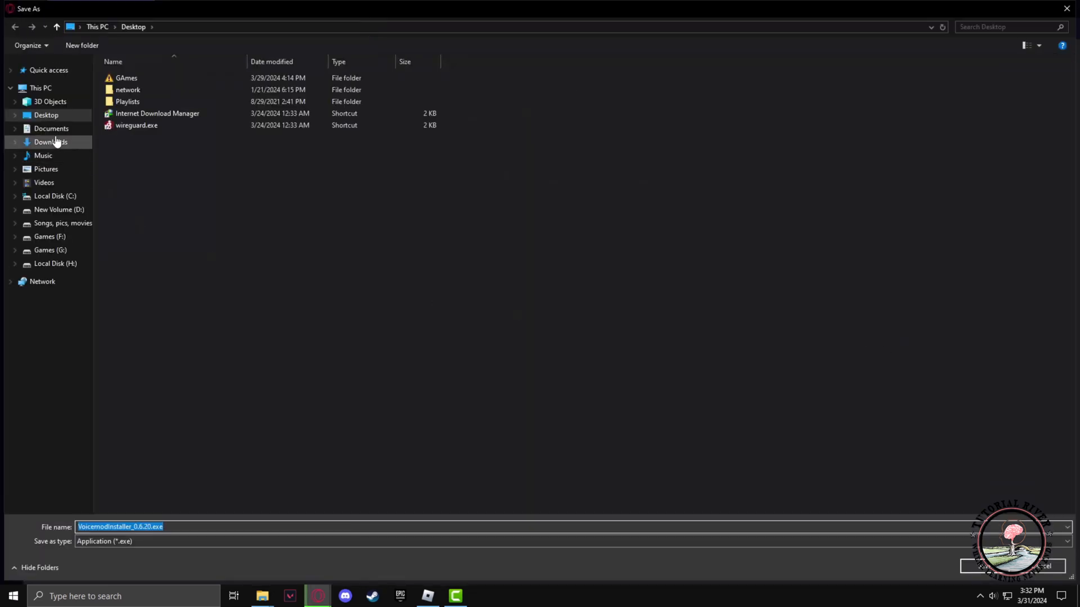
{"action": "left_click", "coordinate": [51, 142]}
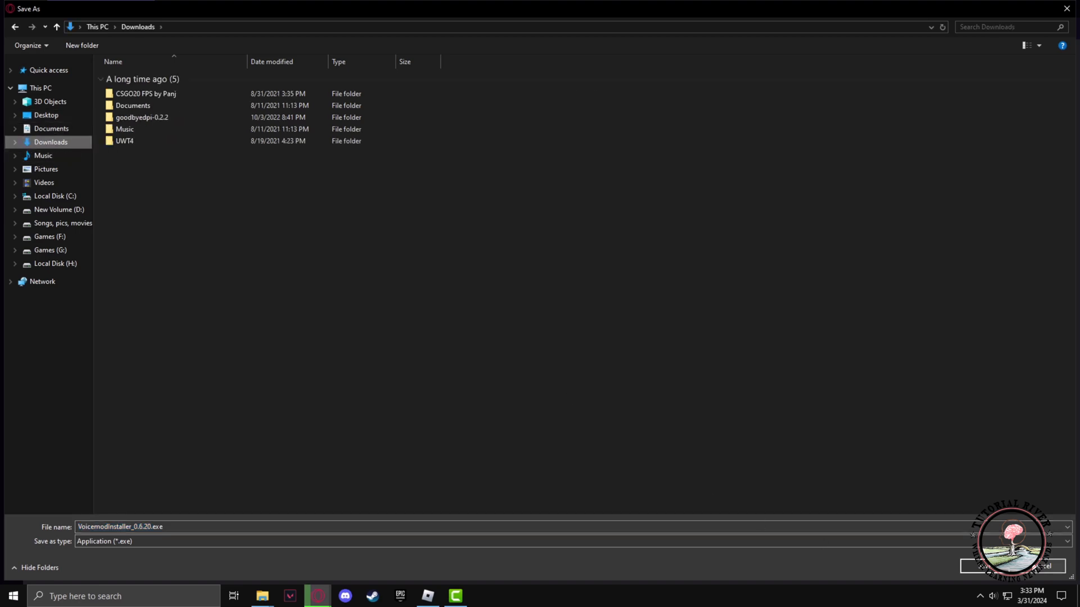
{"action": "left_click", "coordinate": [1012, 566]}
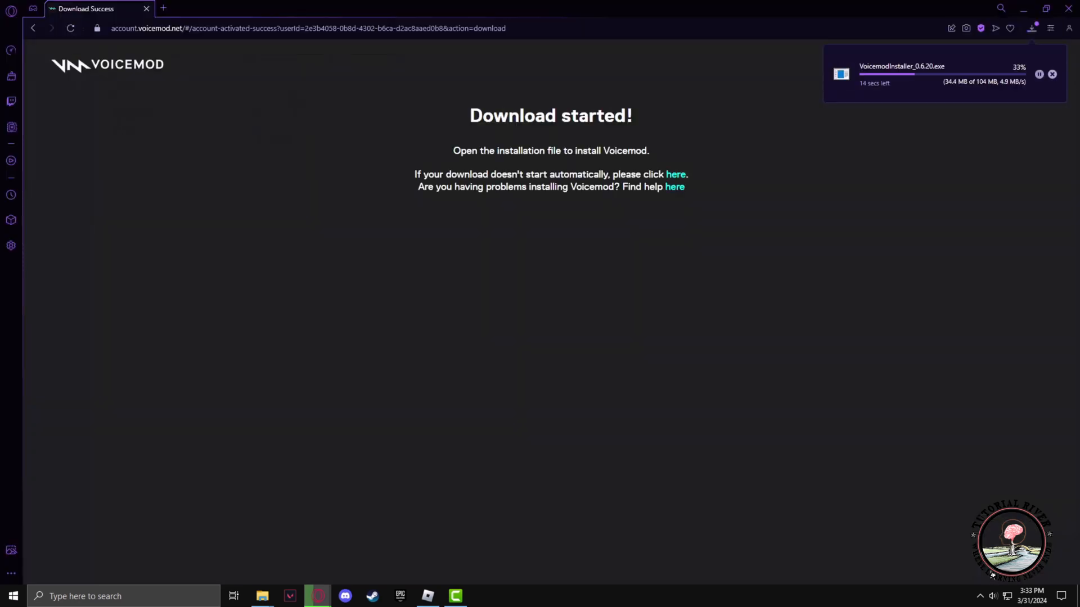
{"action": "mouse_move", "coordinate": [752, 438]}
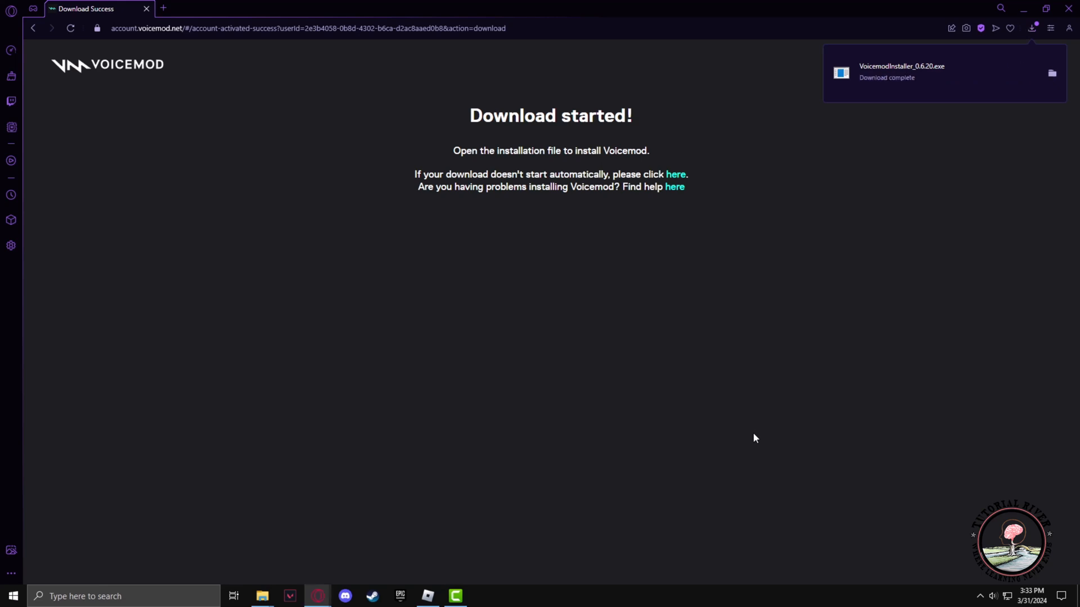
{"action": "mouse_move", "coordinate": [1052, 72]}
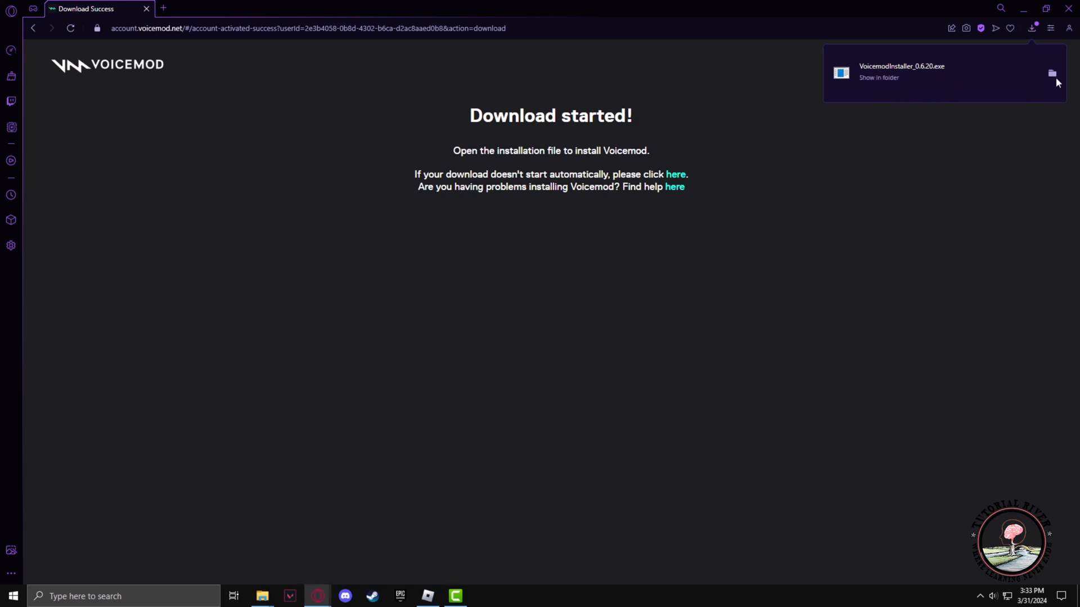
Step: Locate VoicemodInstaller.exe in the Downloads folder and run it
{"action": "left_click", "coordinate": [1051, 72]}
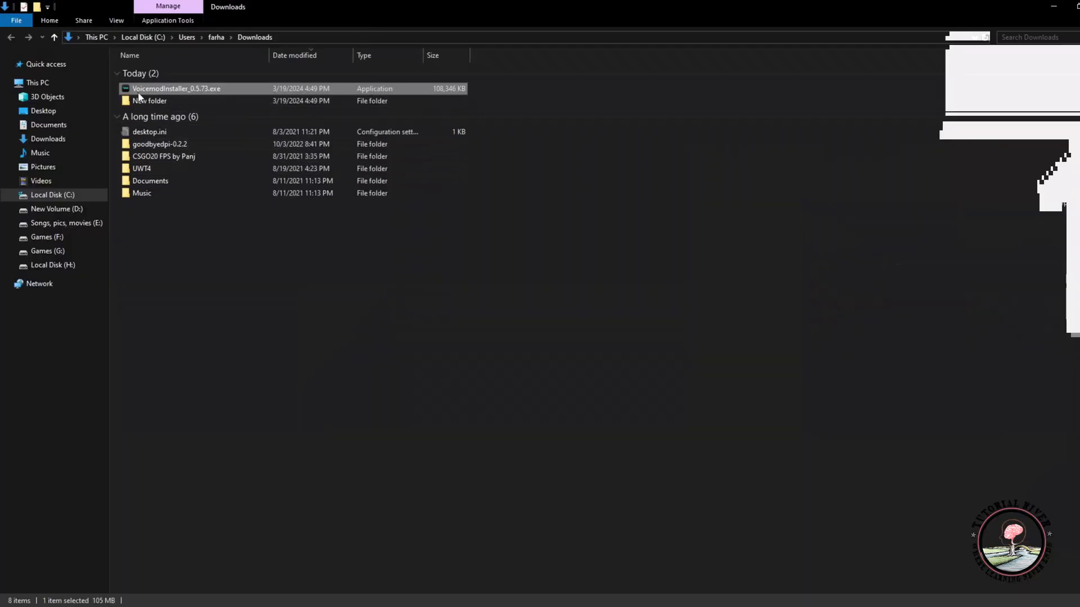
{"action": "right_click", "coordinate": [176, 89]}
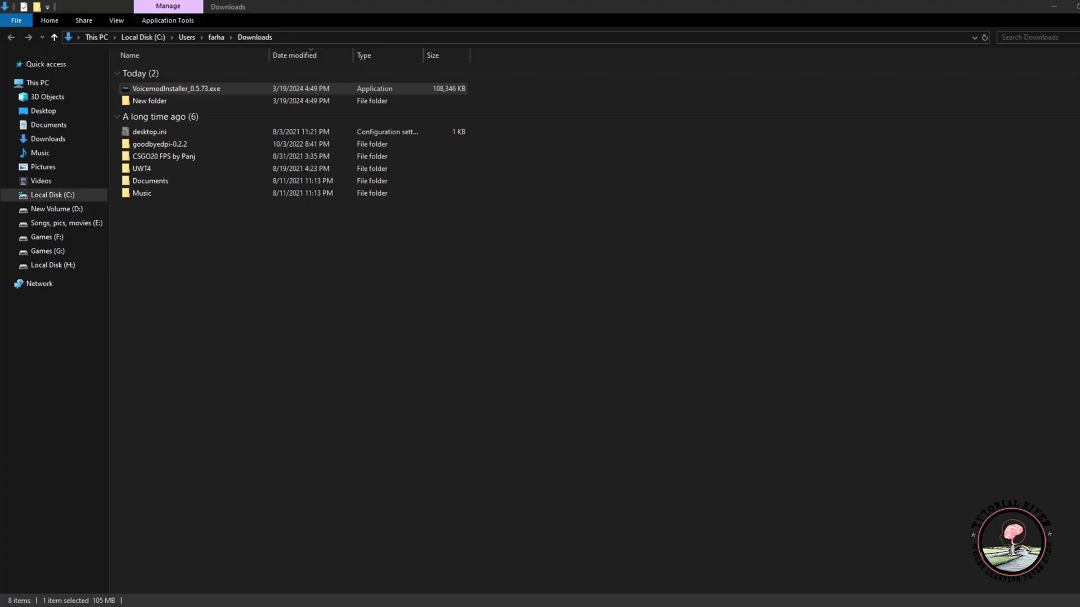
{"action": "double_click", "coordinate": [168, 89]}
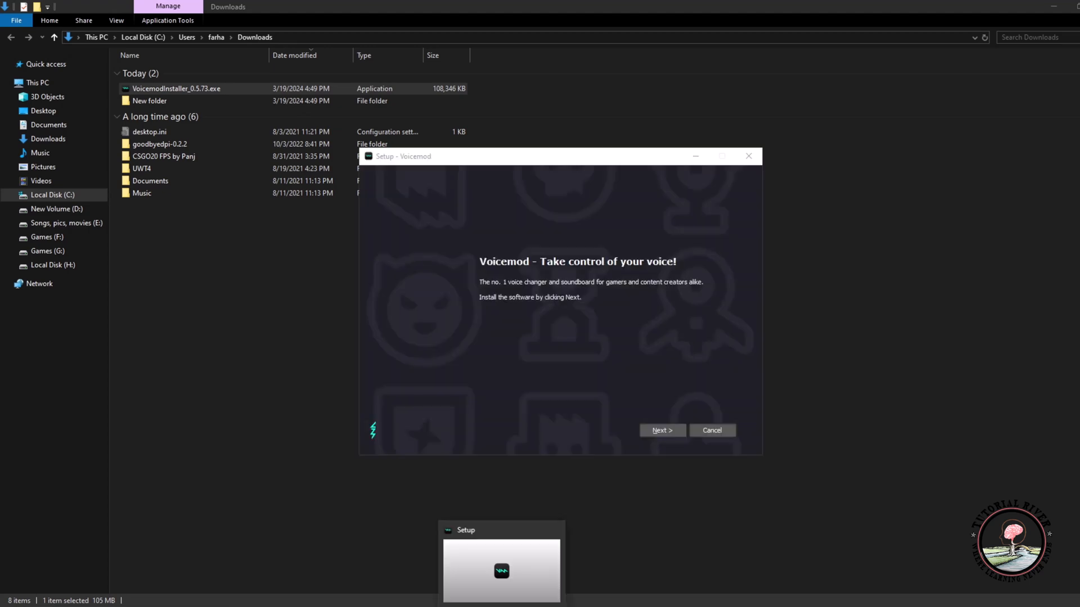
Step: Accept the license, set path D:\Voicemod V3, skip the Quick Launch shortcut, and install
{"action": "left_click", "coordinate": [663, 430]}
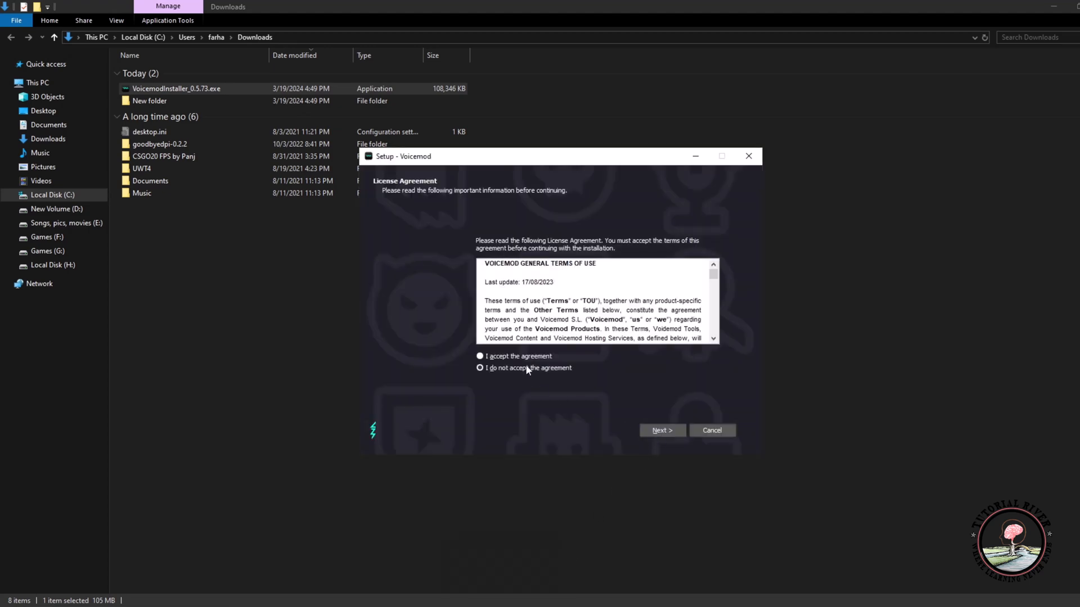
{"action": "left_click", "coordinate": [662, 430]}
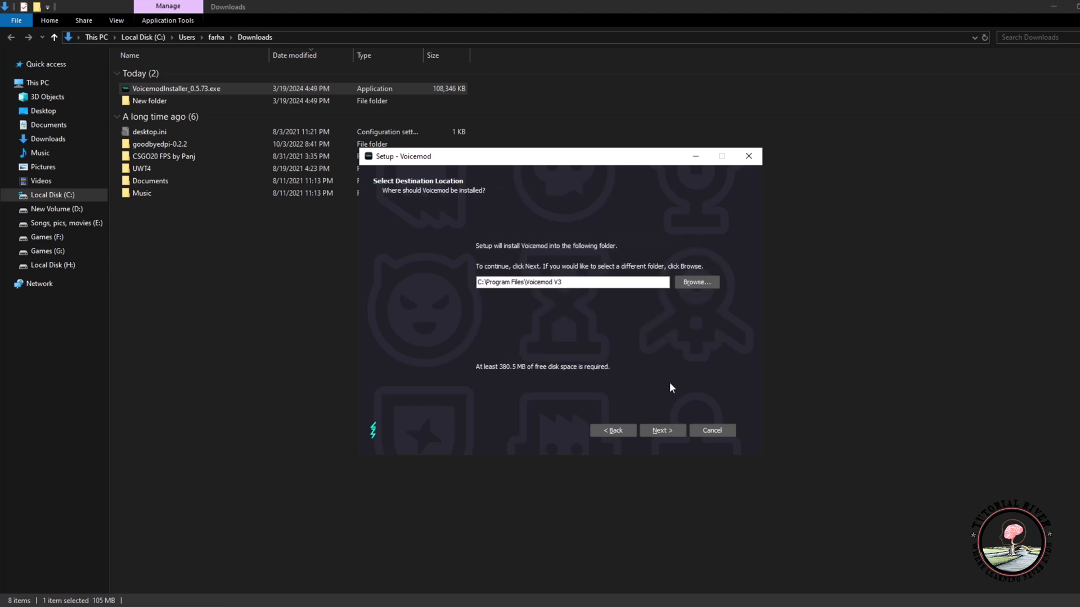
{"action": "triple_click", "coordinate": [572, 282]}
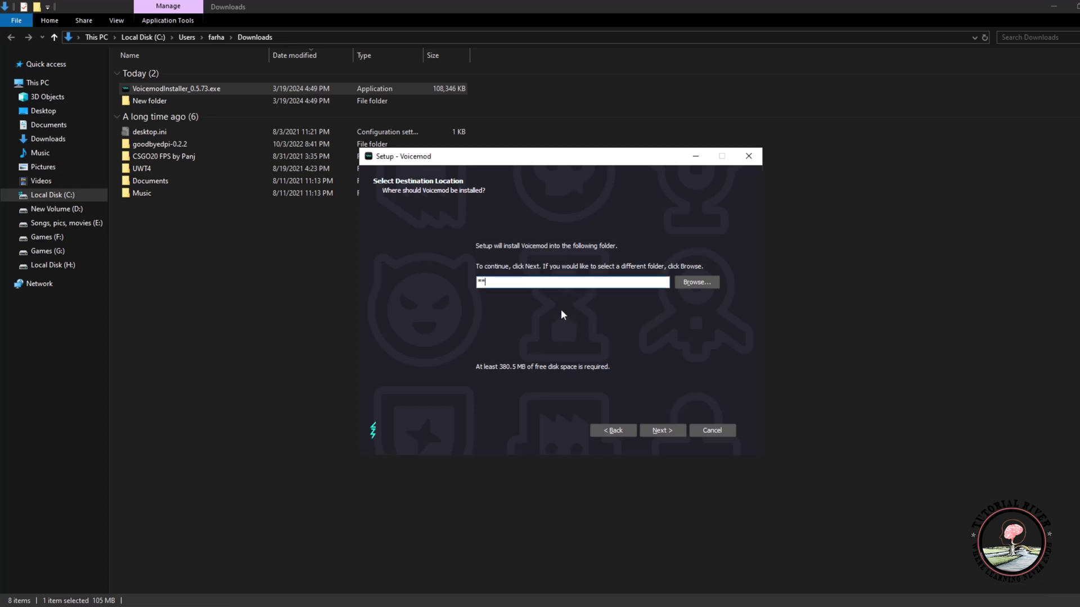
{"action": "left_click", "coordinate": [663, 431]}
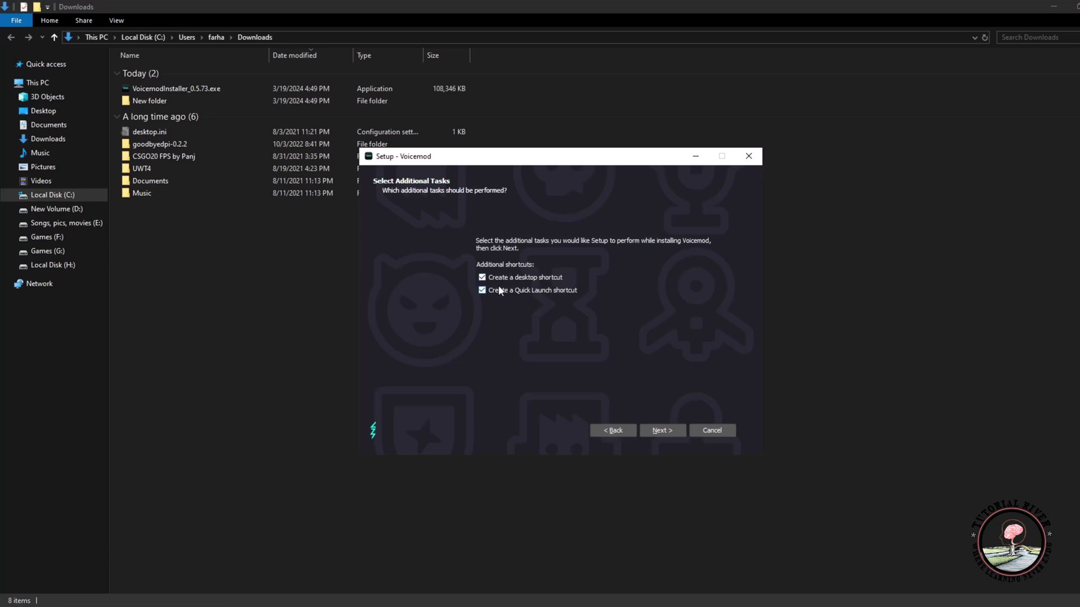
{"action": "left_click", "coordinate": [661, 430]}
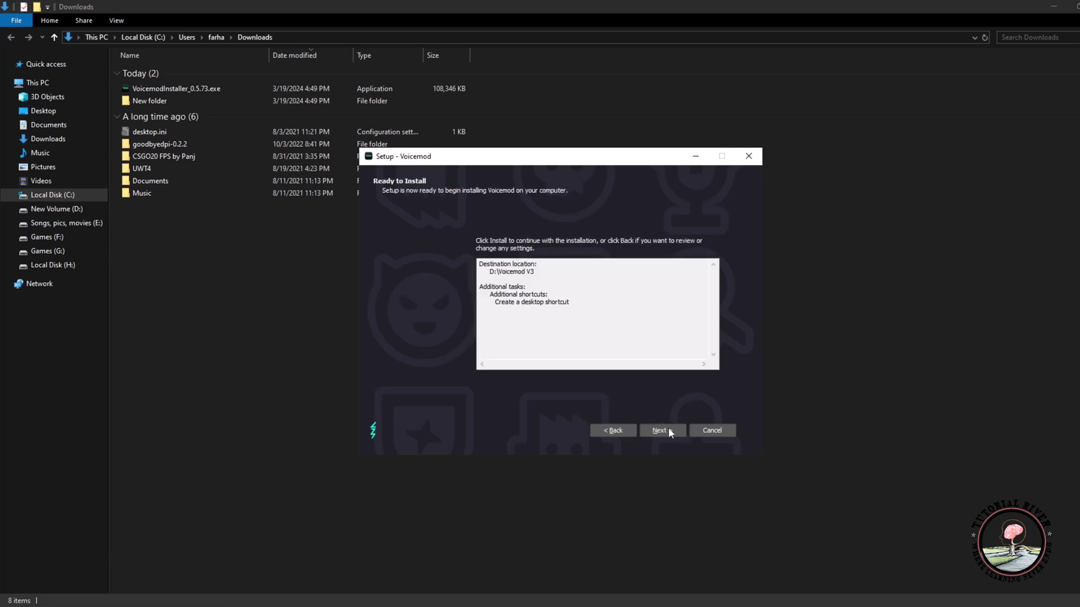
{"action": "left_click", "coordinate": [662, 431]}
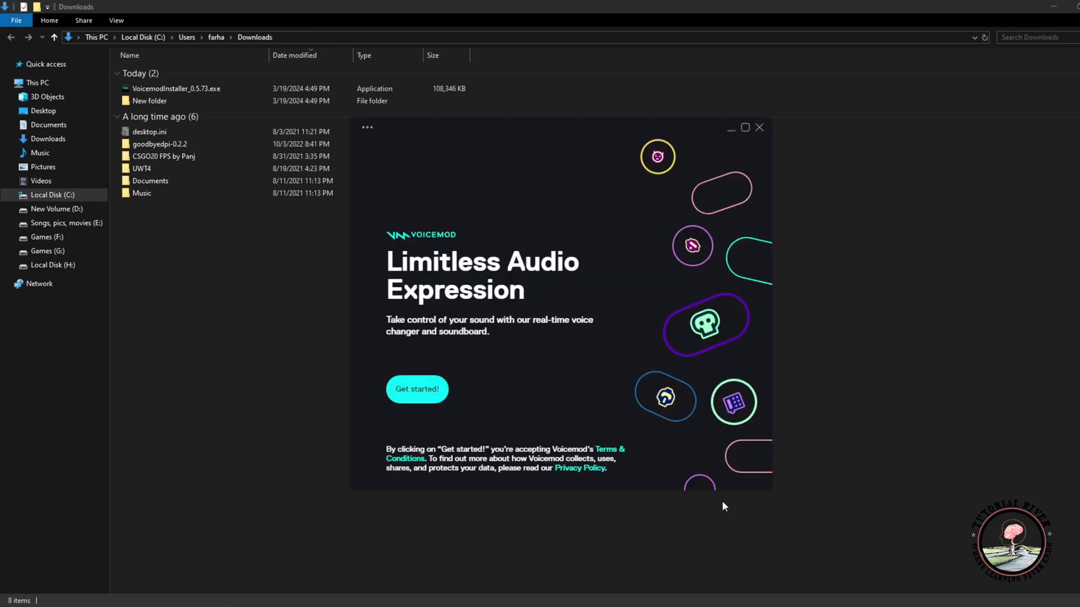
Step: Accept the terms, dismiss verification, pick a headphones output device, and finish onboarding
{"action": "left_click", "coordinate": [417, 389]}
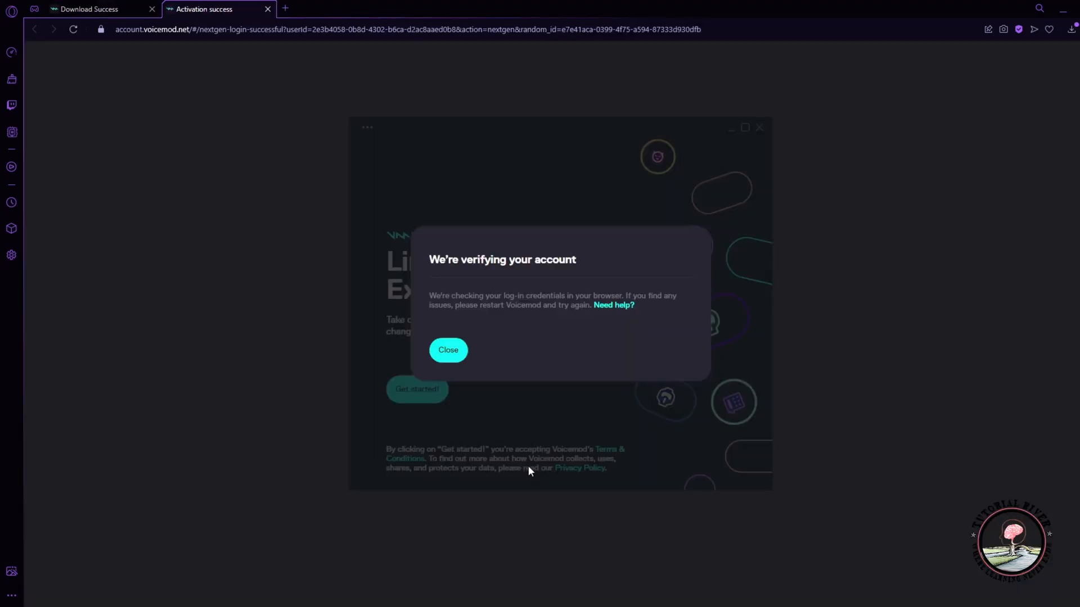
{"action": "left_click", "coordinate": [449, 350]}
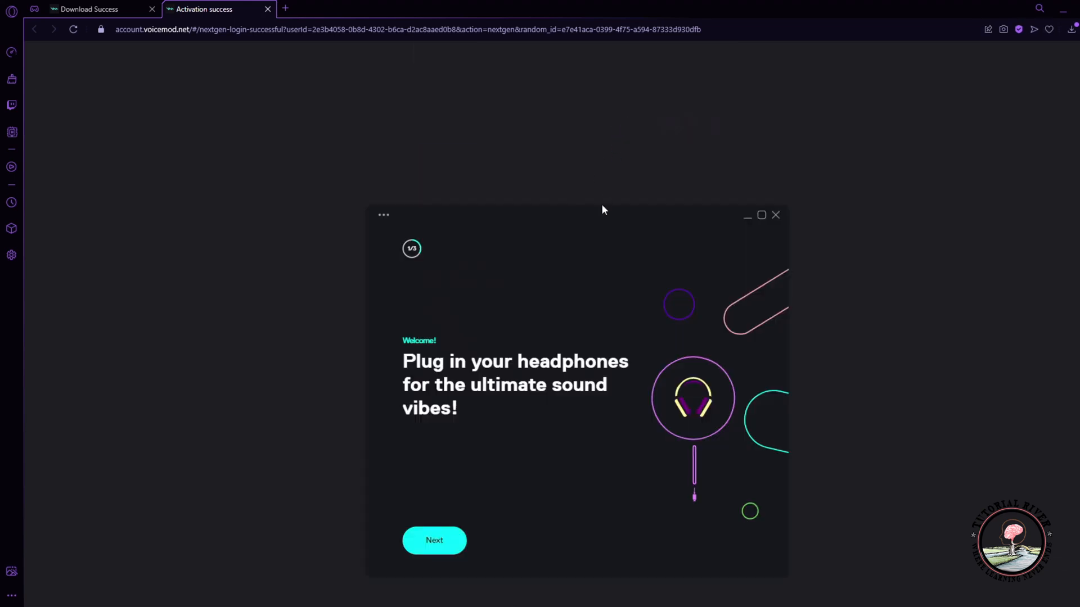
{"action": "left_click", "coordinate": [434, 541]}
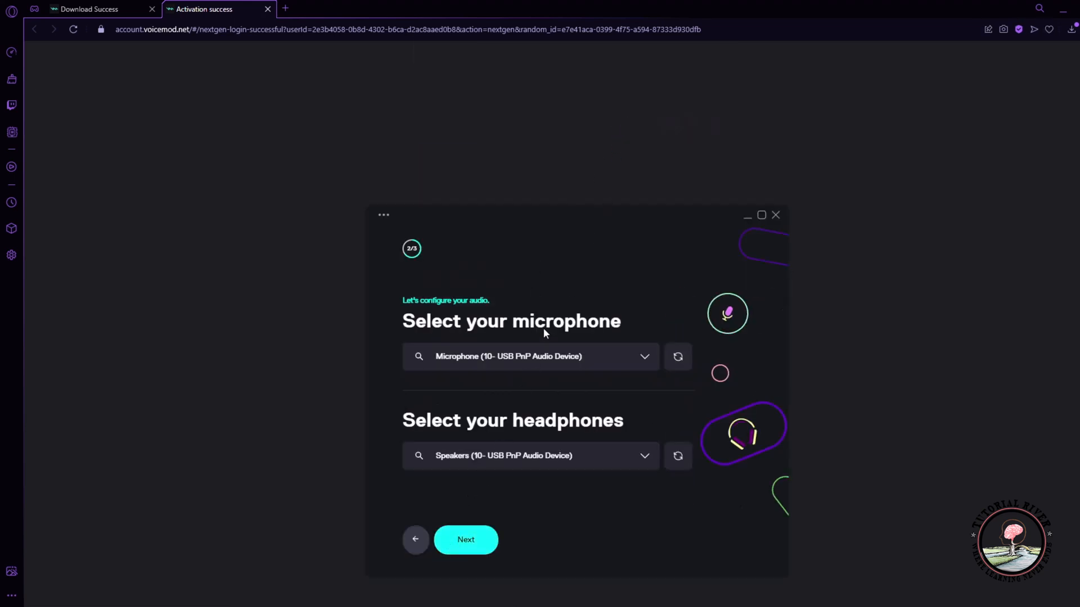
{"action": "mouse_move", "coordinate": [628, 309]}
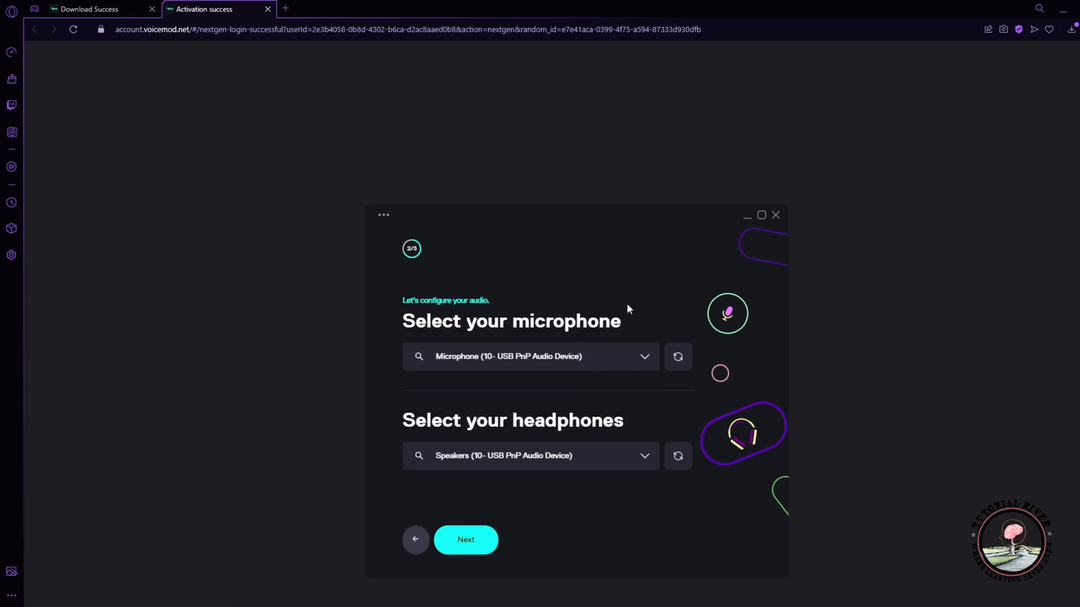
{"action": "left_click", "coordinate": [531, 456]}
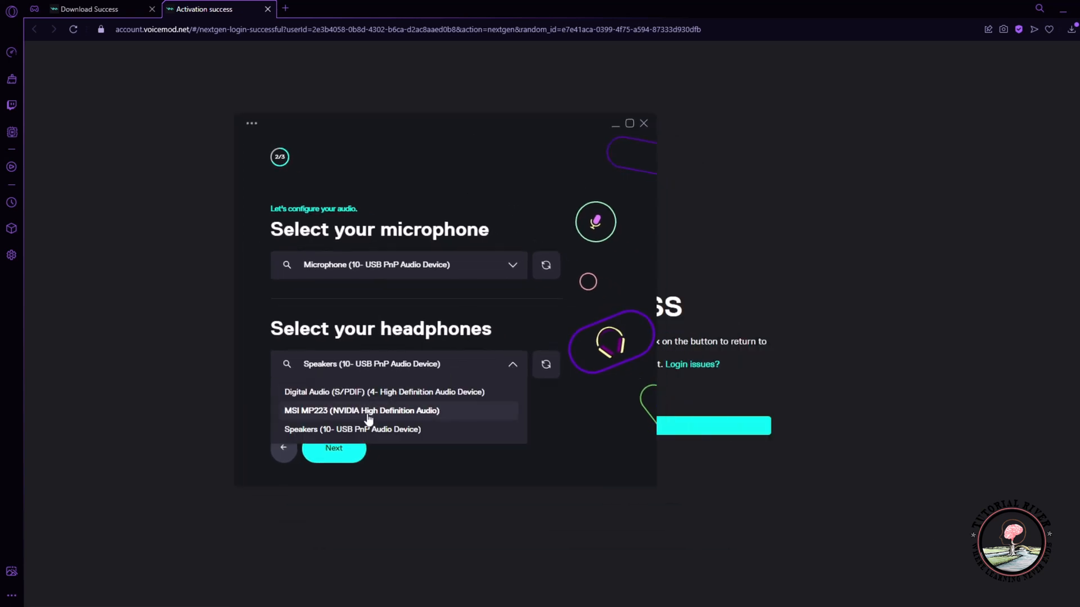
{"action": "left_click", "coordinate": [333, 448]}
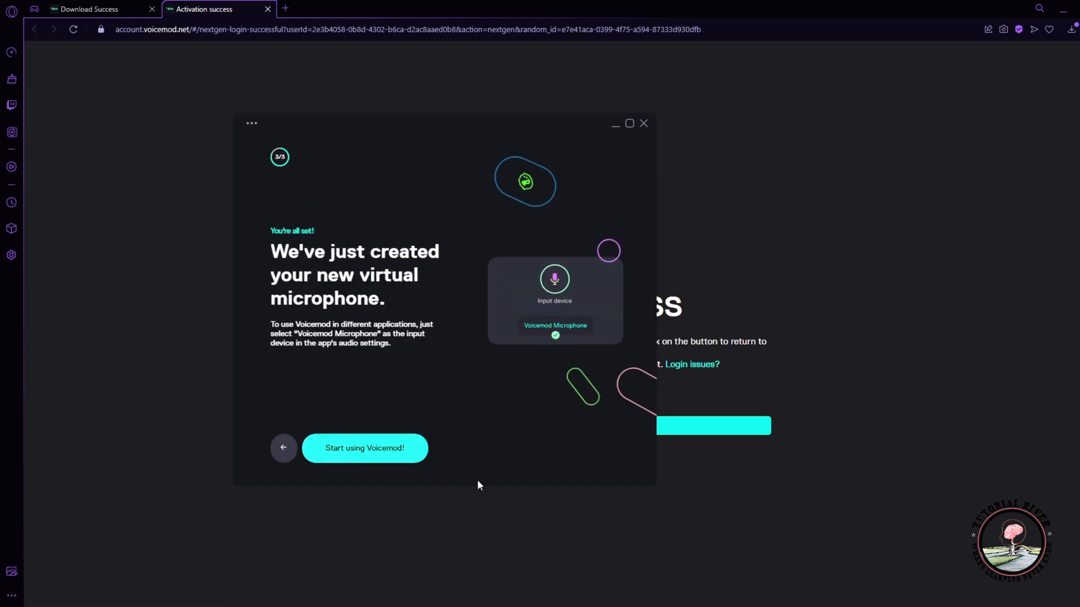
{"action": "left_click", "coordinate": [364, 448]}
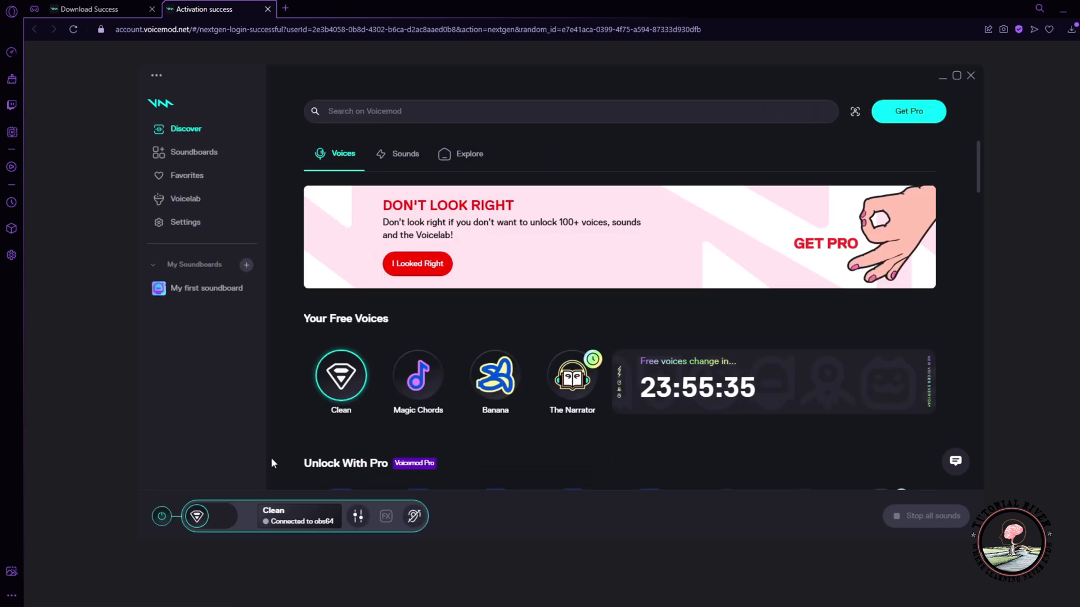
{"action": "mouse_move", "coordinate": [163, 156]}
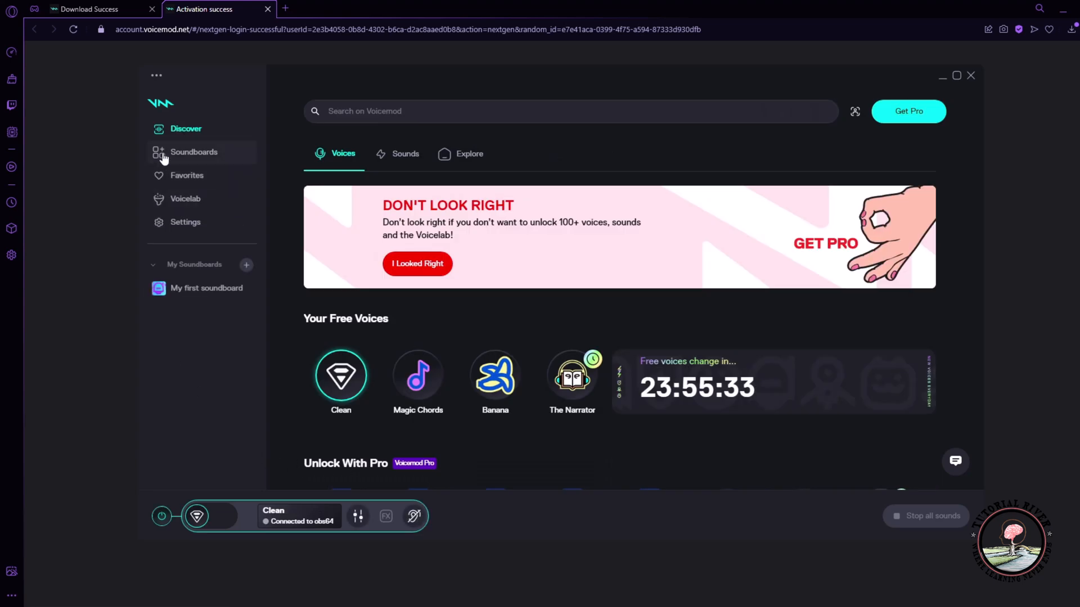
Step: Browse Soundboards to Lo-fi Vibes and play its Living Lo-fi sound
{"action": "left_click", "coordinate": [194, 152]}
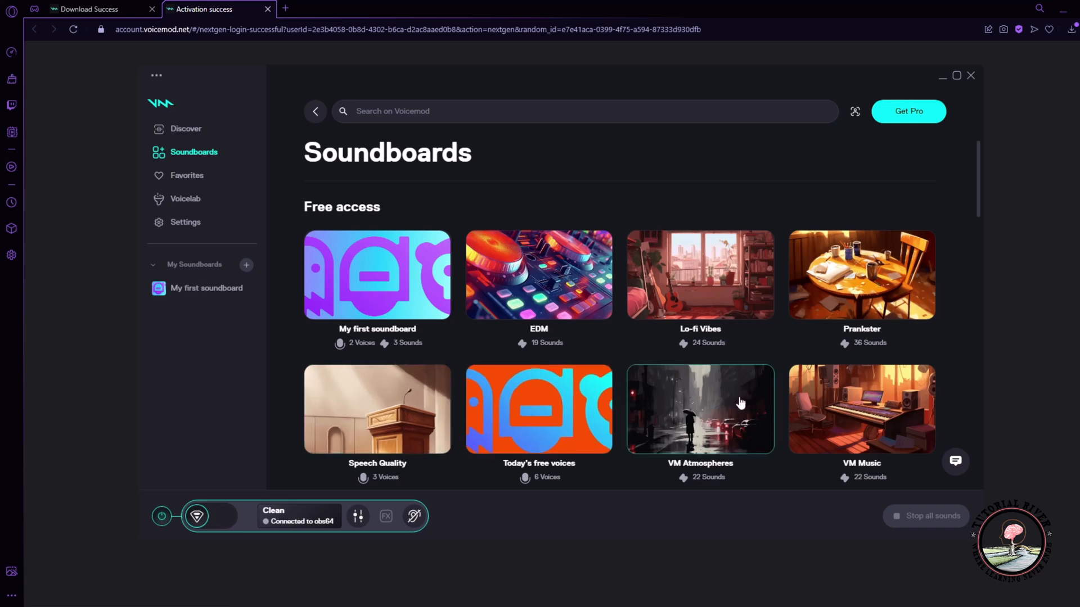
{"action": "scroll", "scroll_direction": "down", "scroll_amount": 3}
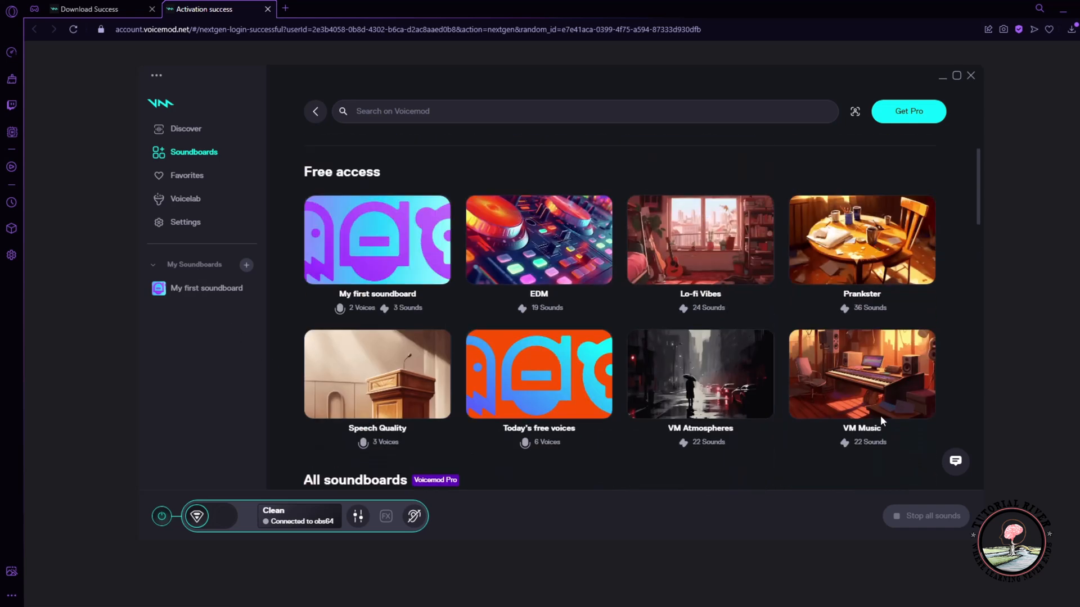
{"action": "left_click", "coordinate": [700, 239]}
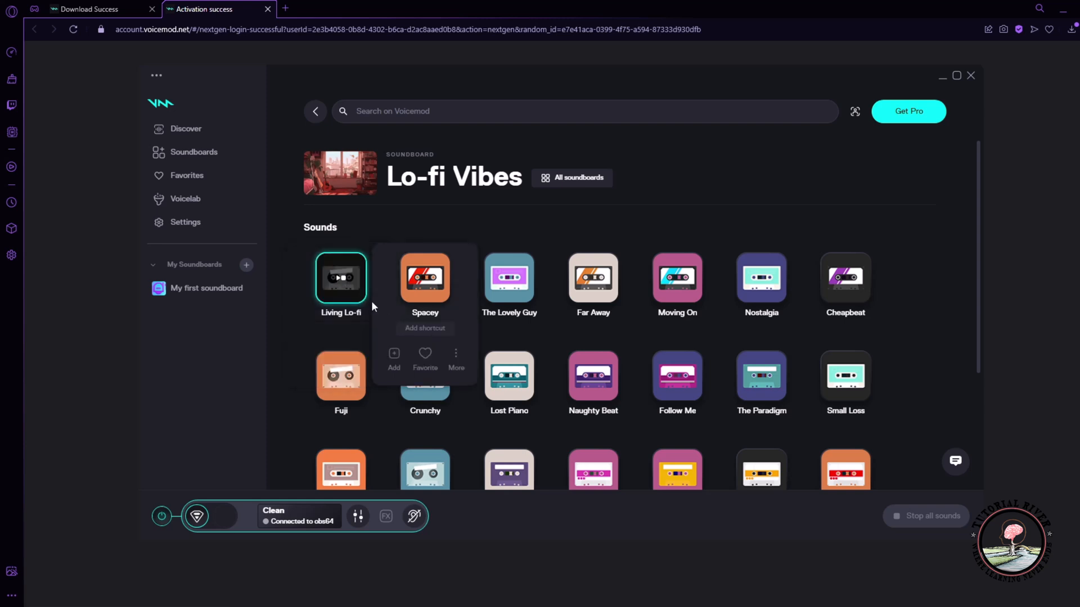
{"action": "left_click", "coordinate": [341, 279]}
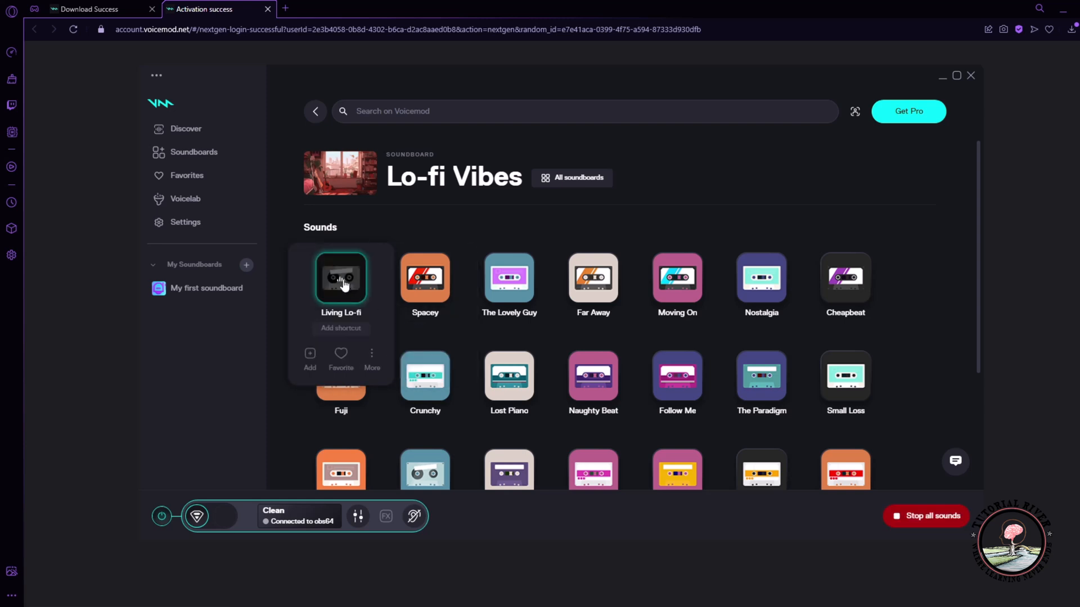
{"action": "scroll", "scroll_direction": "down", "scroll_amount": 3}
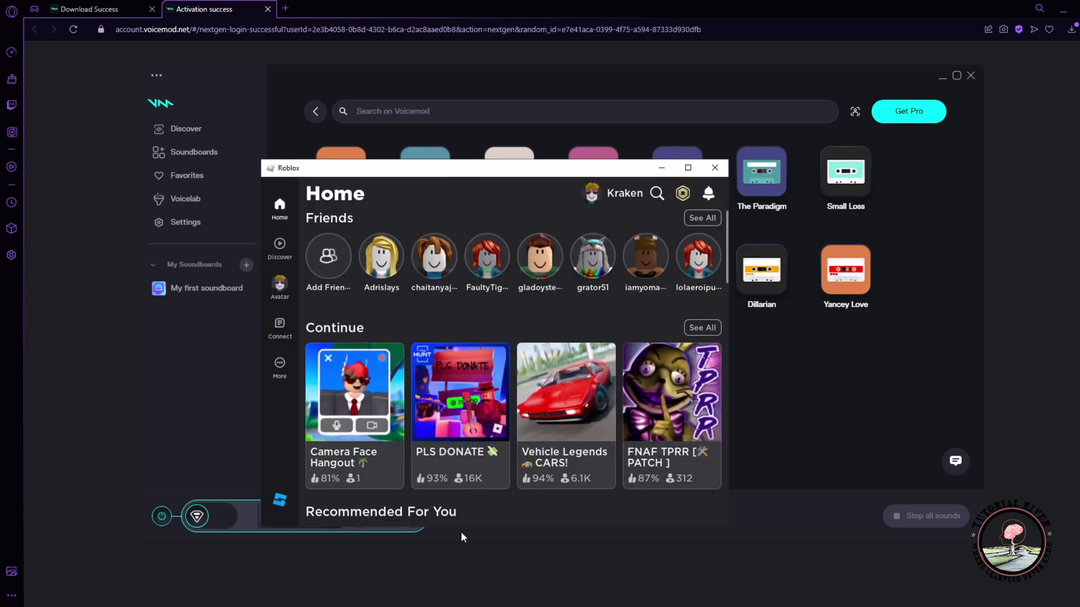
Step: Maximize Roblox and play Camera Face Hangout from the Continue row
{"action": "left_click", "coordinate": [688, 167]}
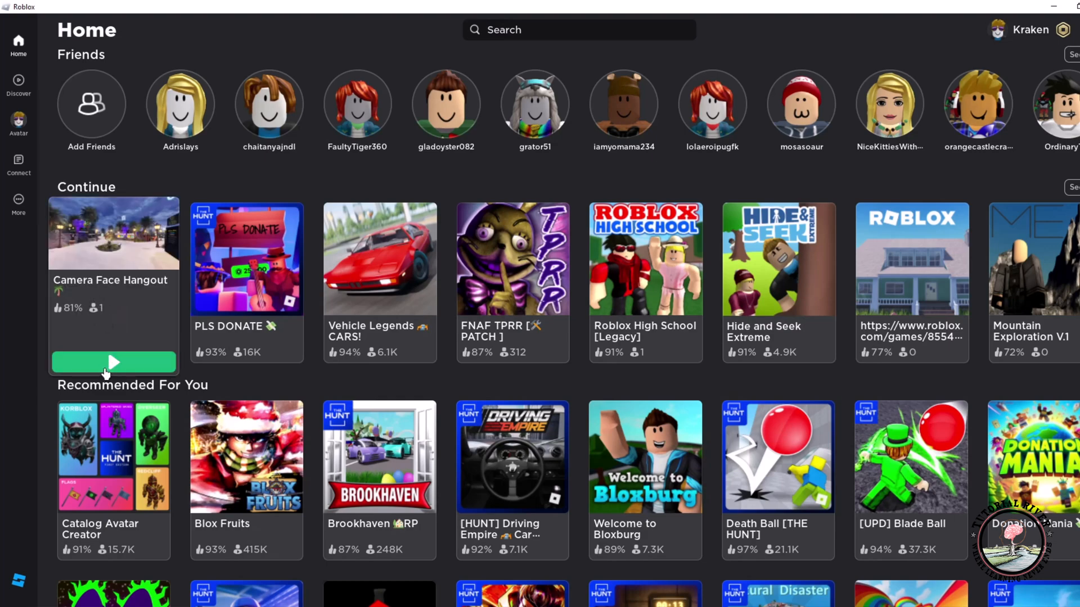
{"action": "left_click", "coordinate": [114, 362]}
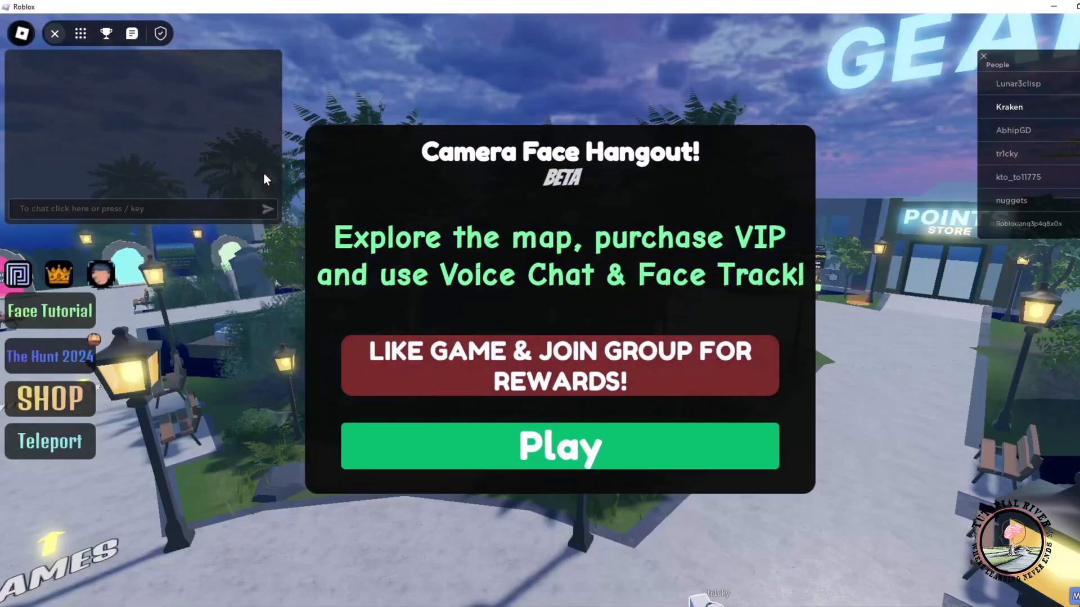
{"action": "left_click", "coordinate": [559, 448]}
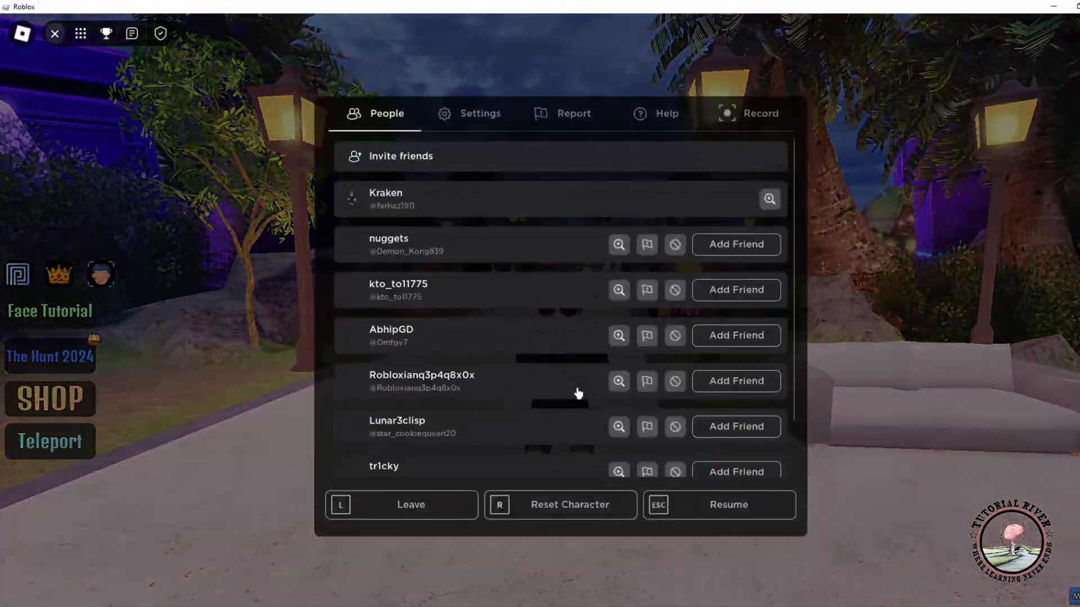
Step: Cycle the in-game Output Device setting to Line (Voicemod Virtual Audio Device (WDM))
{"action": "left_click", "coordinate": [480, 113]}
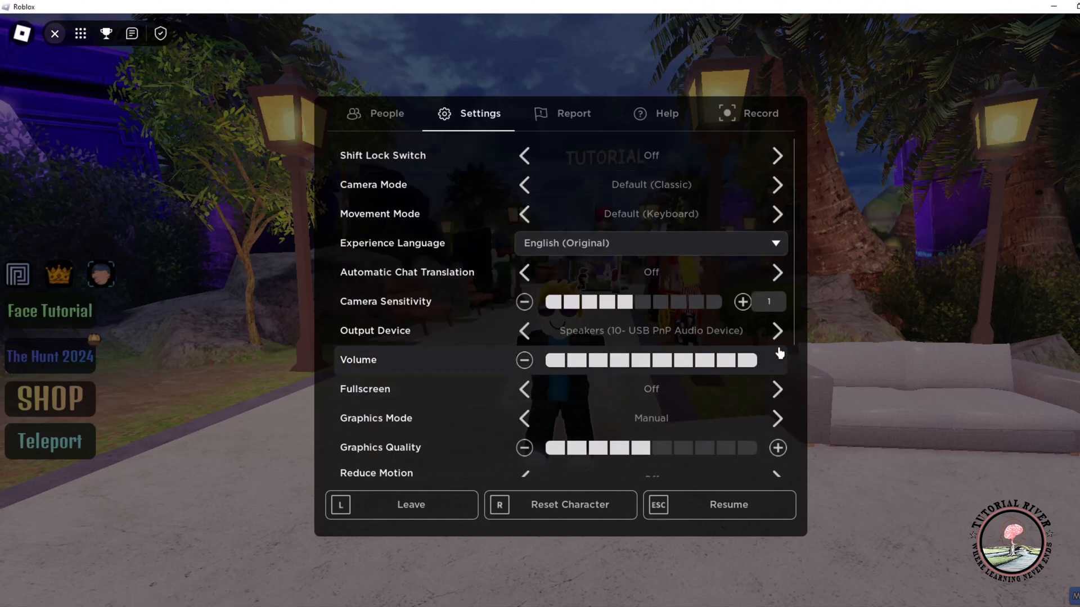
{"action": "left_click", "coordinate": [777, 331]}
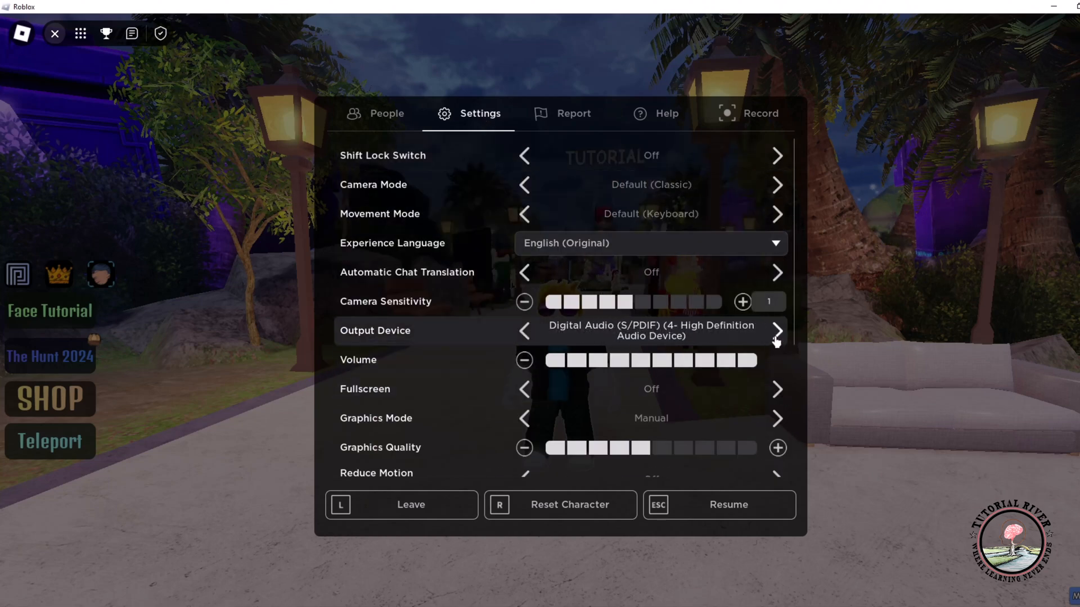
{"action": "left_click", "coordinate": [777, 330]}
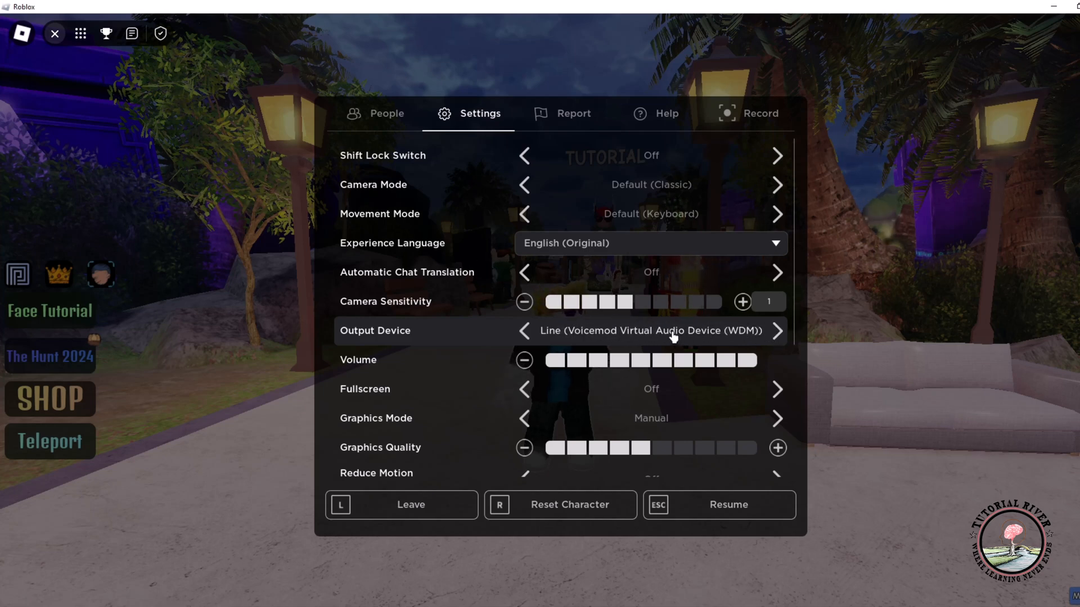
{"action": "scroll", "scroll_direction": "down", "scroll_amount": 3}
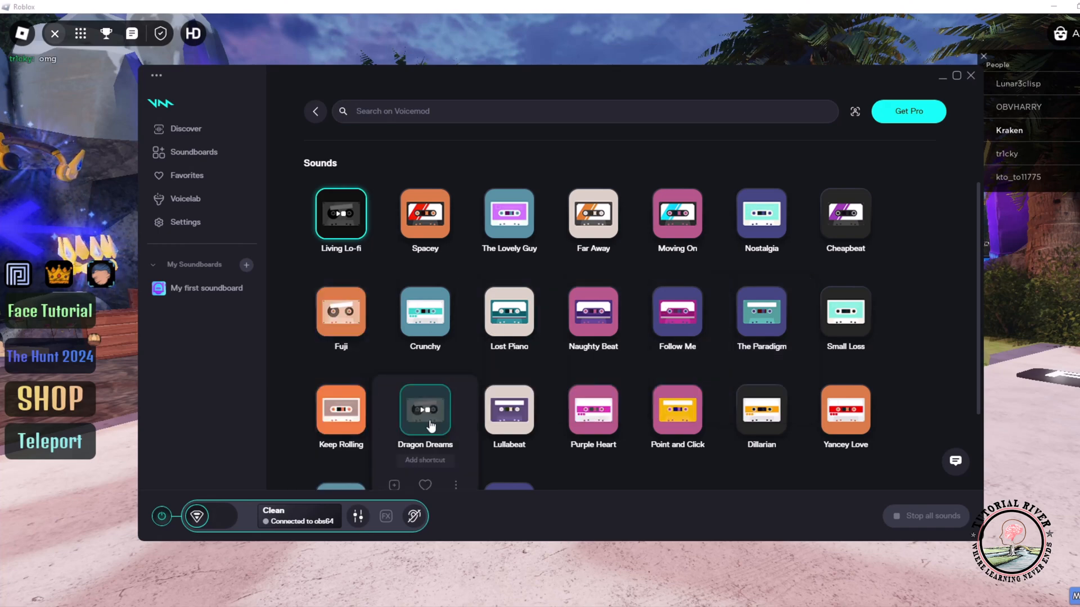
Step: Scroll to the end of Voicemod's Sounds list and play Credits
{"action": "scroll", "scroll_direction": "down", "scroll_amount": 3}
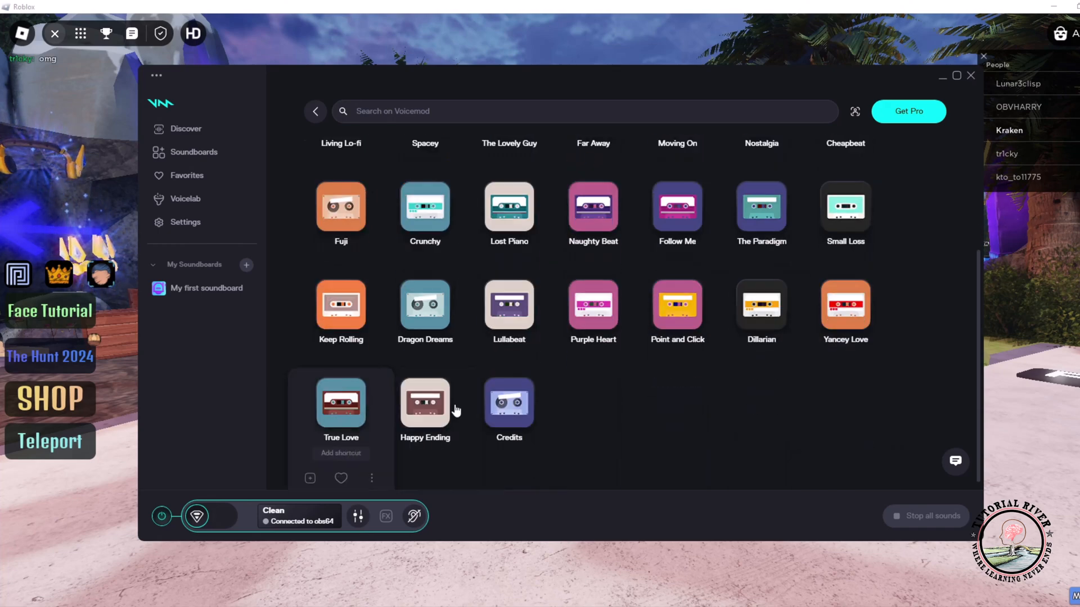
{"action": "left_click", "coordinate": [509, 404]}
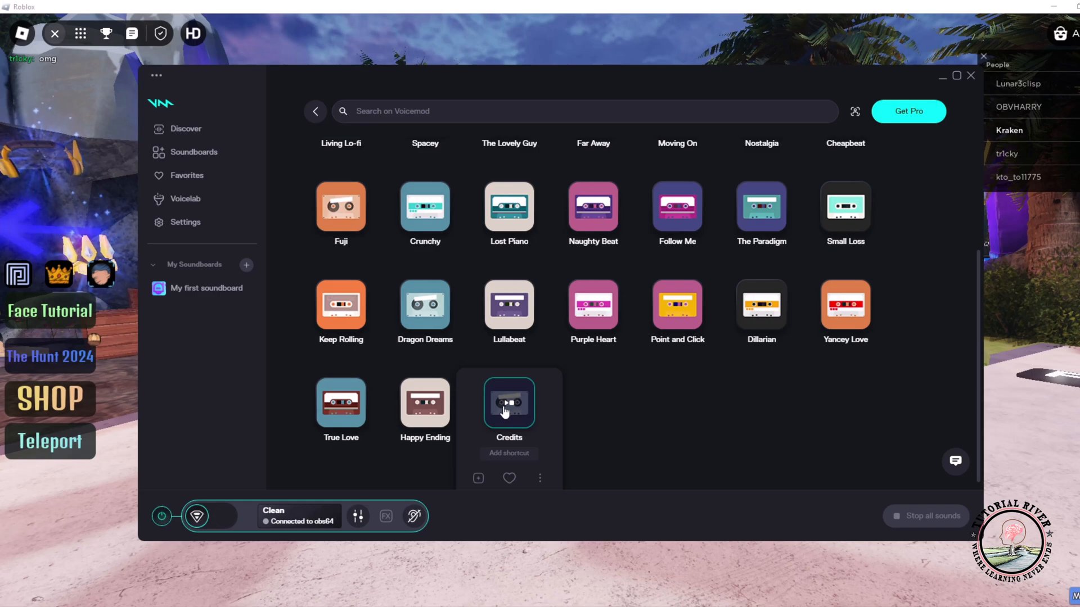
{"action": "mouse_move", "coordinate": [688, 449]}
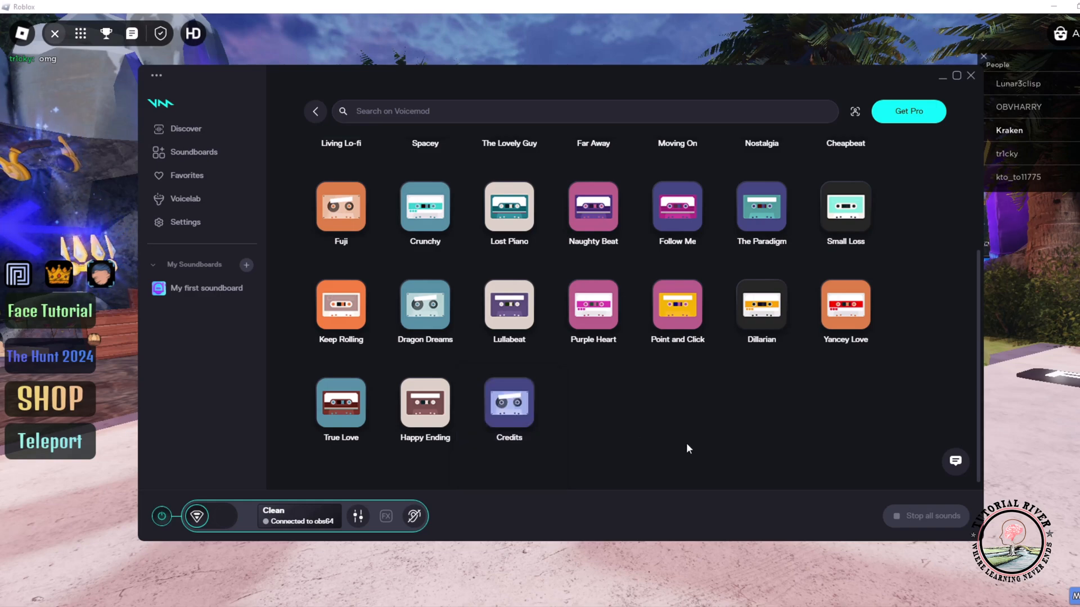